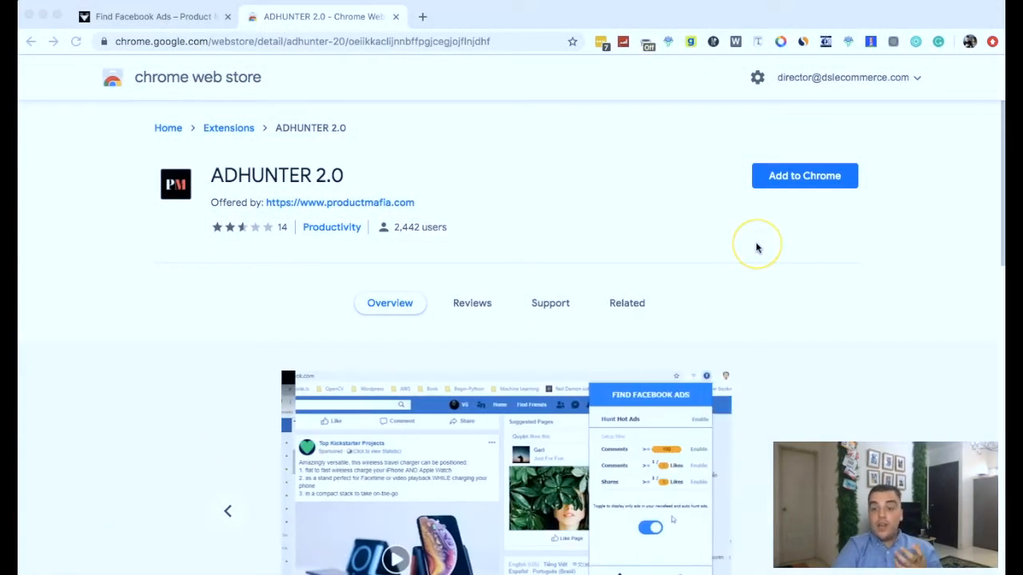
mouse_move(804, 175)
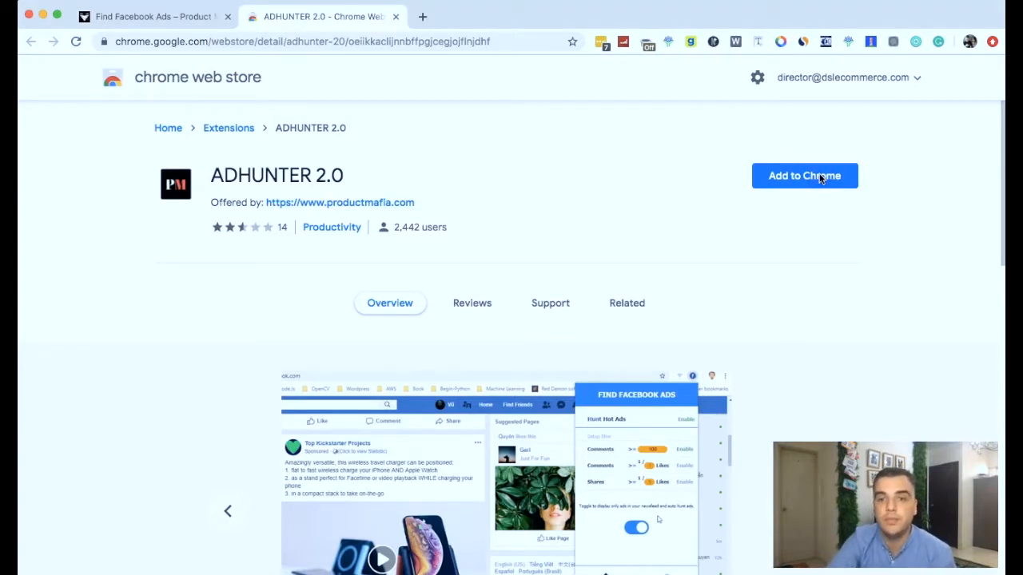
Add the ADHUNTER 2.0 extension to Chrome and confirm with 'Add extension'
left_click(803, 175)
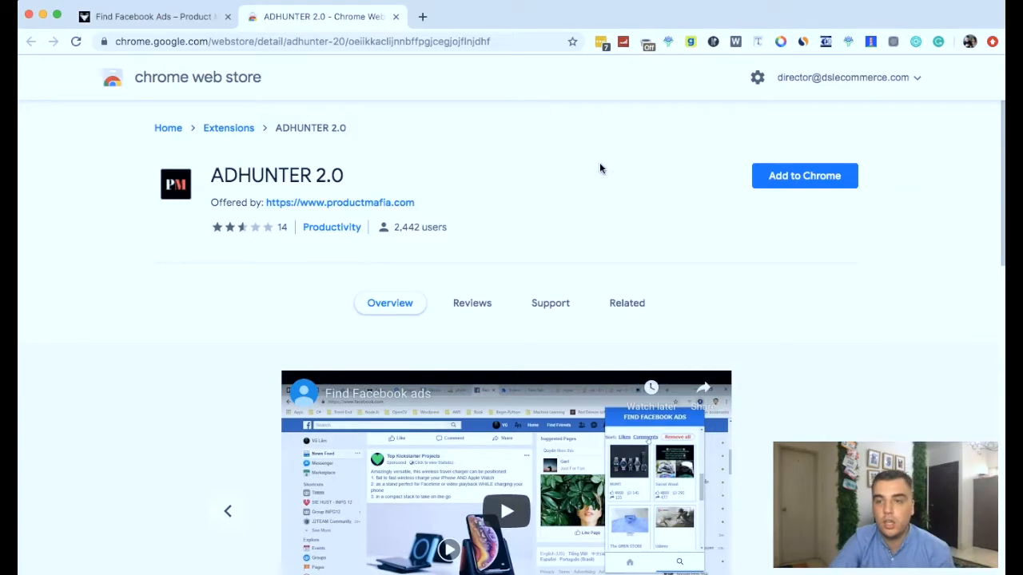
left_click(804, 175)
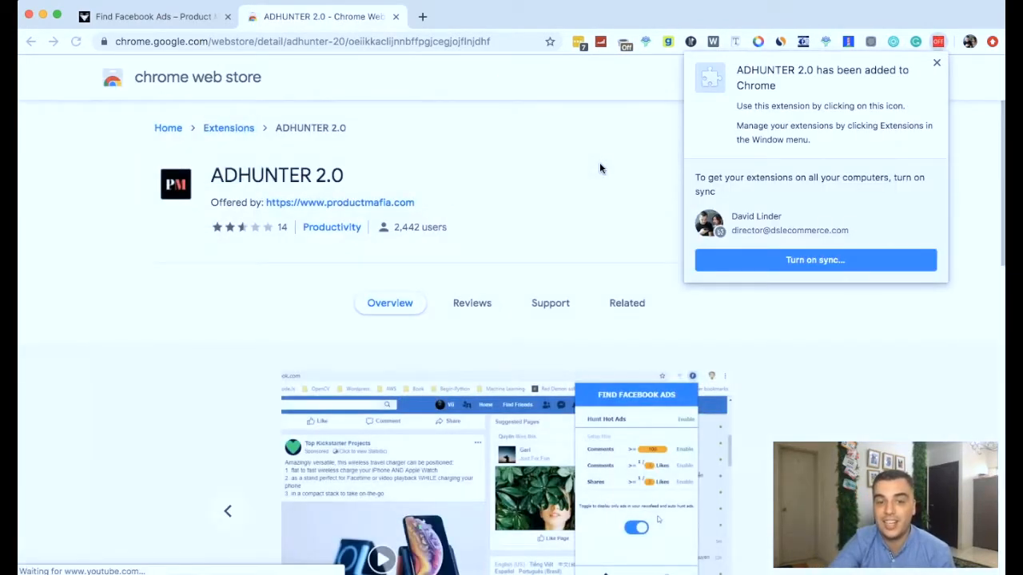
mouse_move(938, 42)
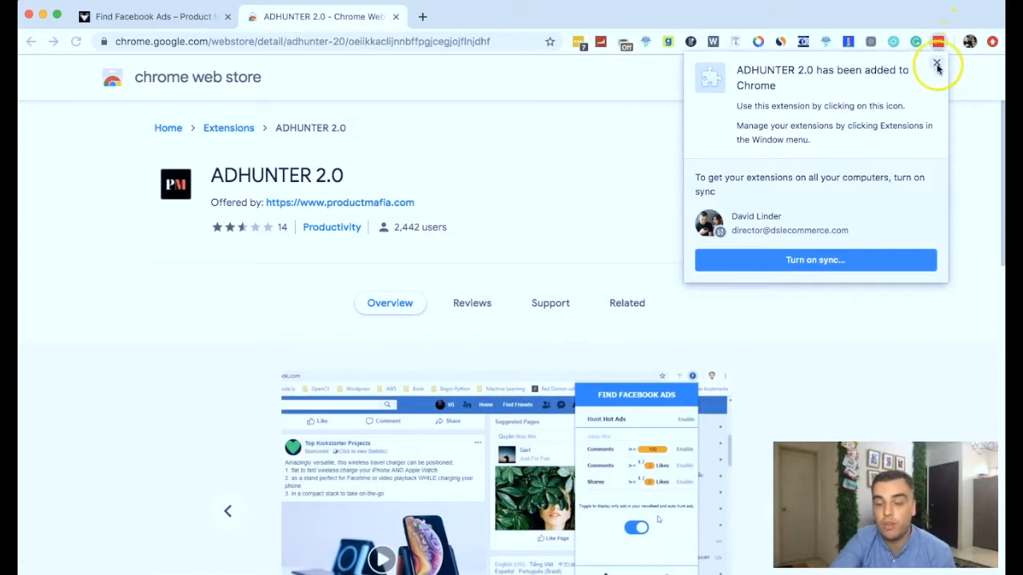
Close the 'ADHUNTER 2.0 has been added to Chrome' popup
left_click(936, 64)
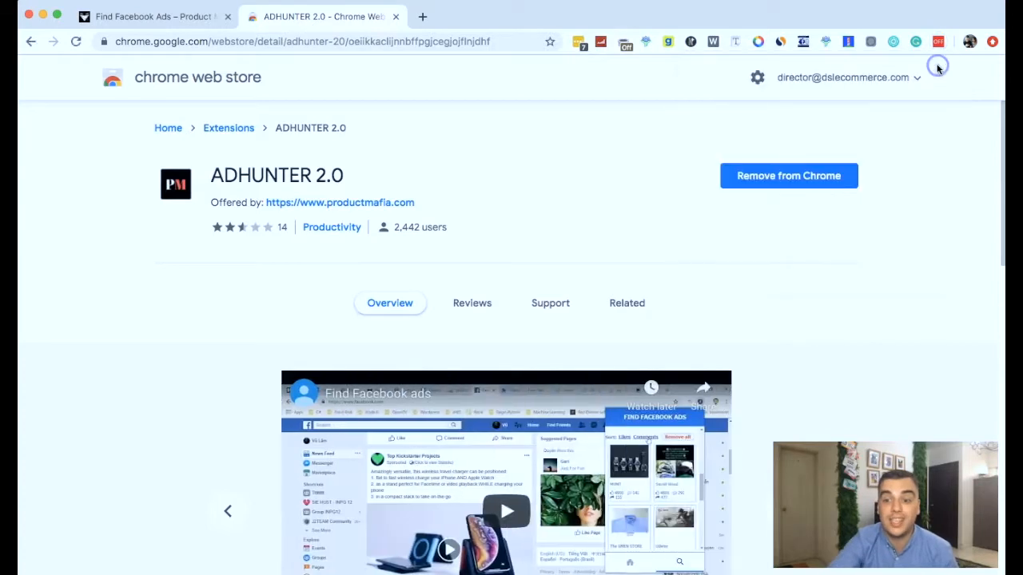
mouse_move(938, 69)
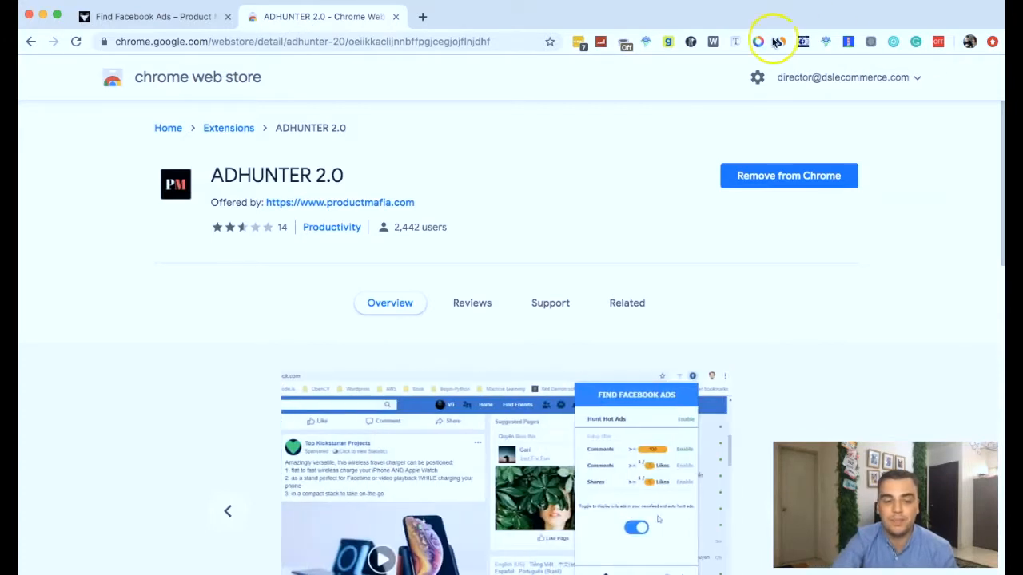
mouse_move(887, 64)
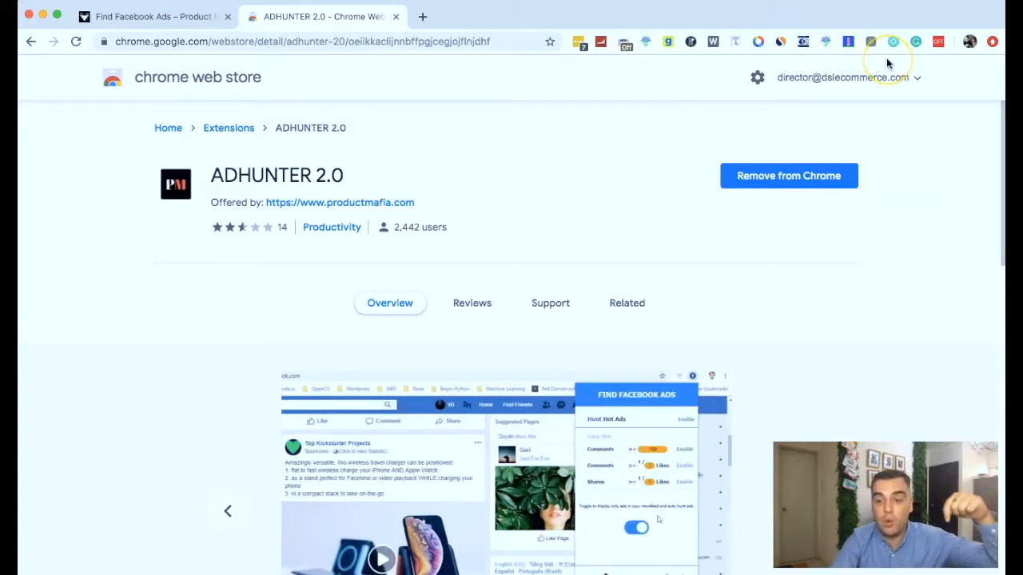
mouse_move(887, 63)
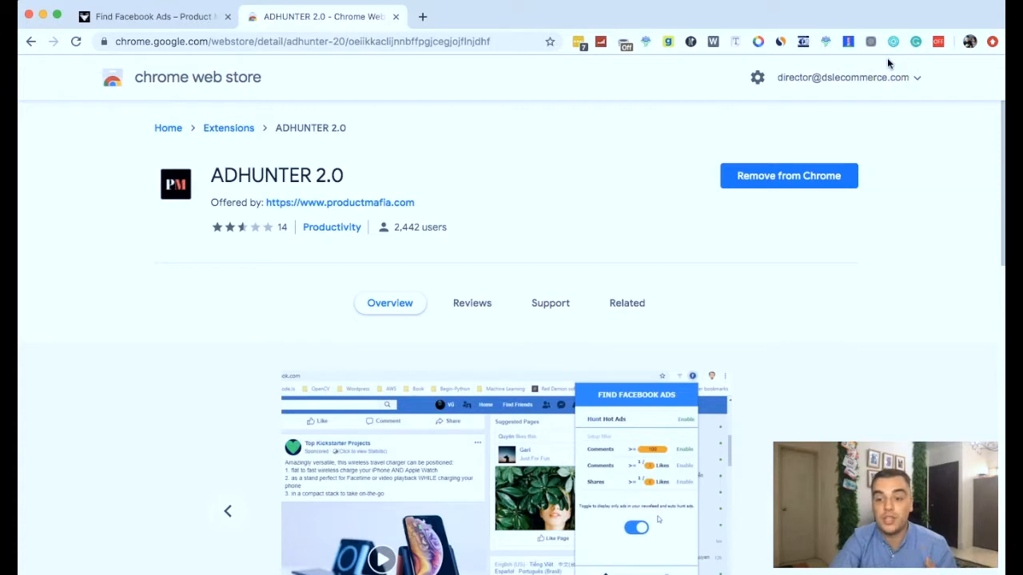